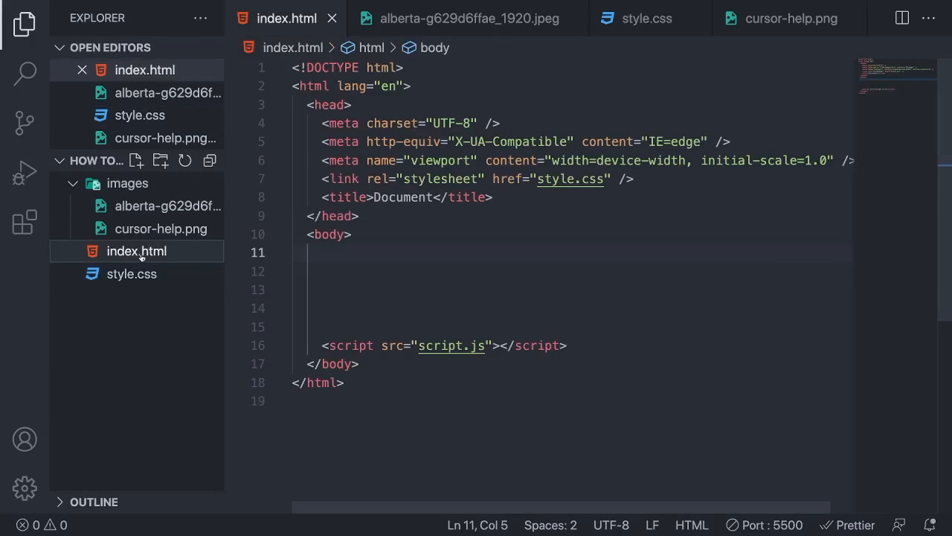
pyautogui.moveTo(343, 179)
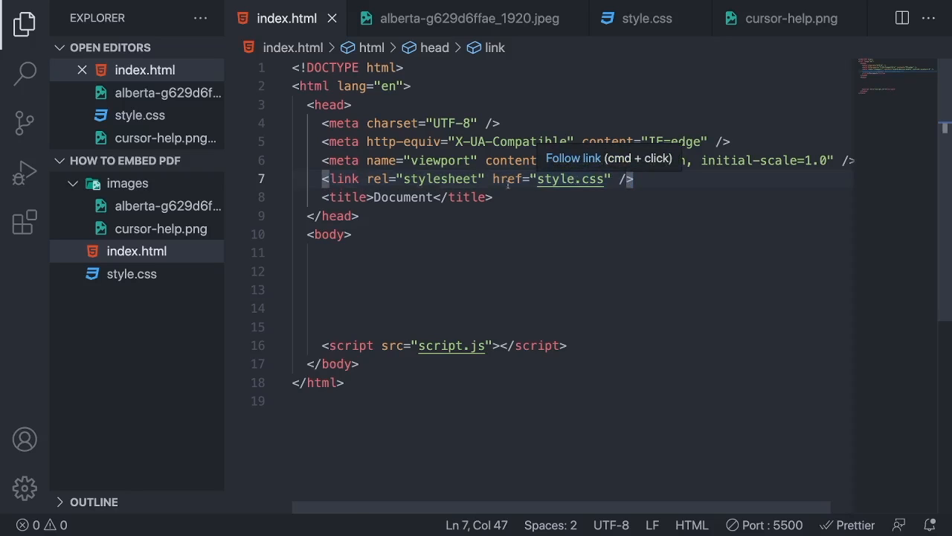
# Point out the style.css stylesheet link in the page head
pyautogui.click(131, 274)
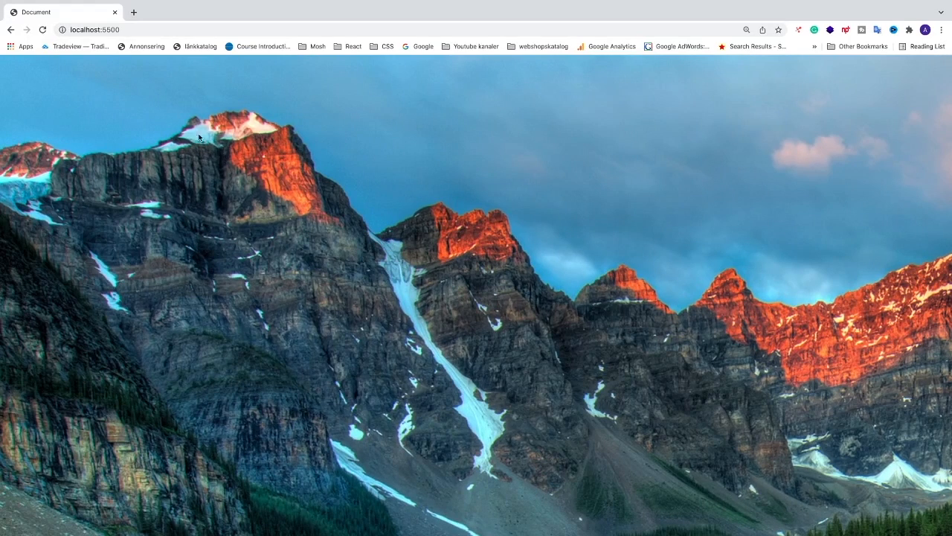
pyautogui.moveTo(89, 80)
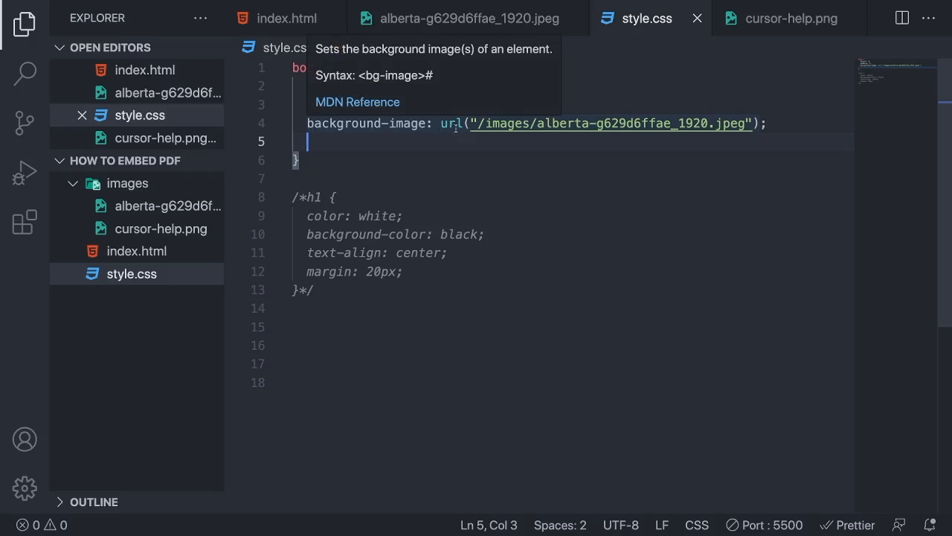
pyautogui.moveTo(372, 152)
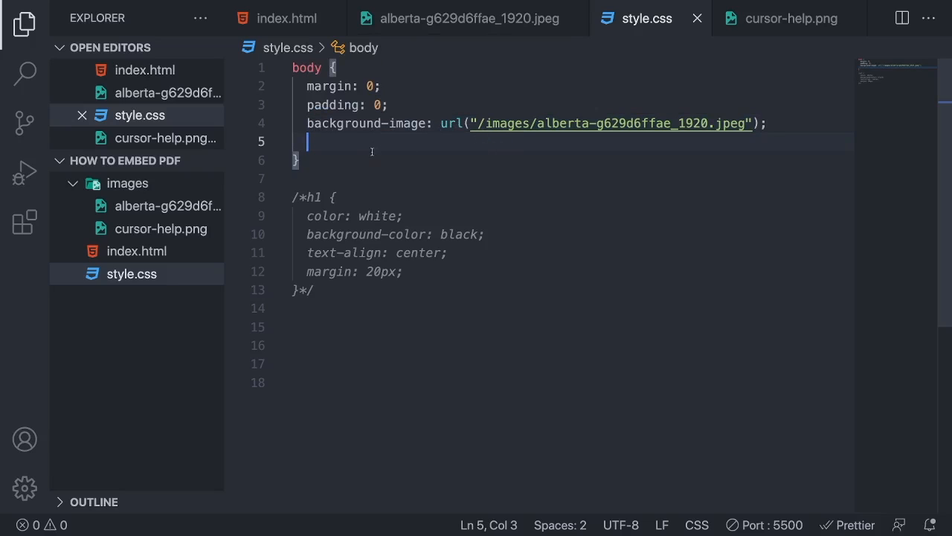
pyautogui.moveTo(322, 144)
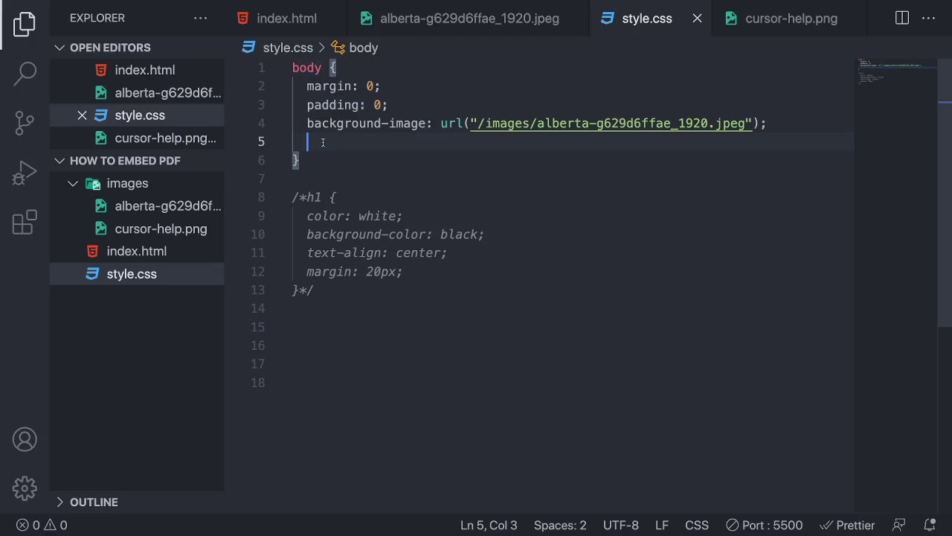
# Add background-size: cover to the body rule
pyautogui.write('back')
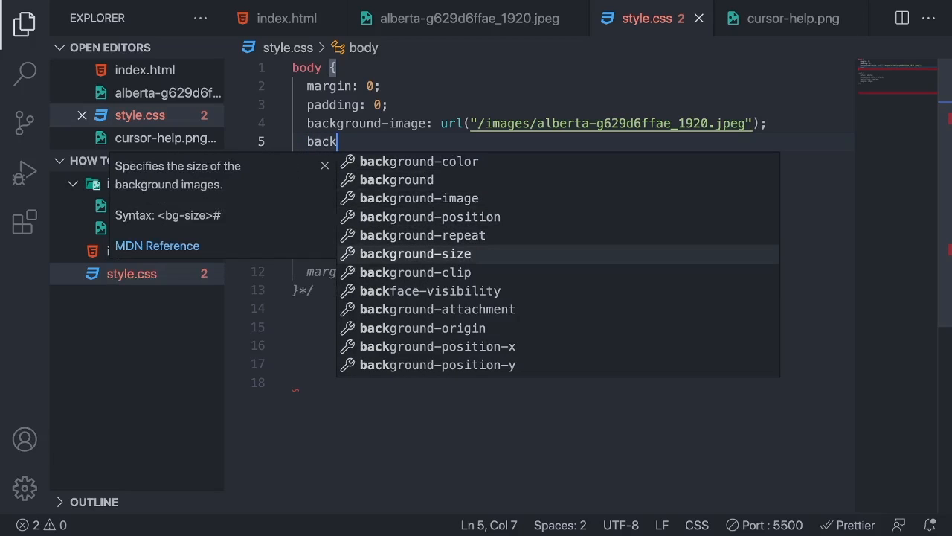
pyautogui.click(414, 253)
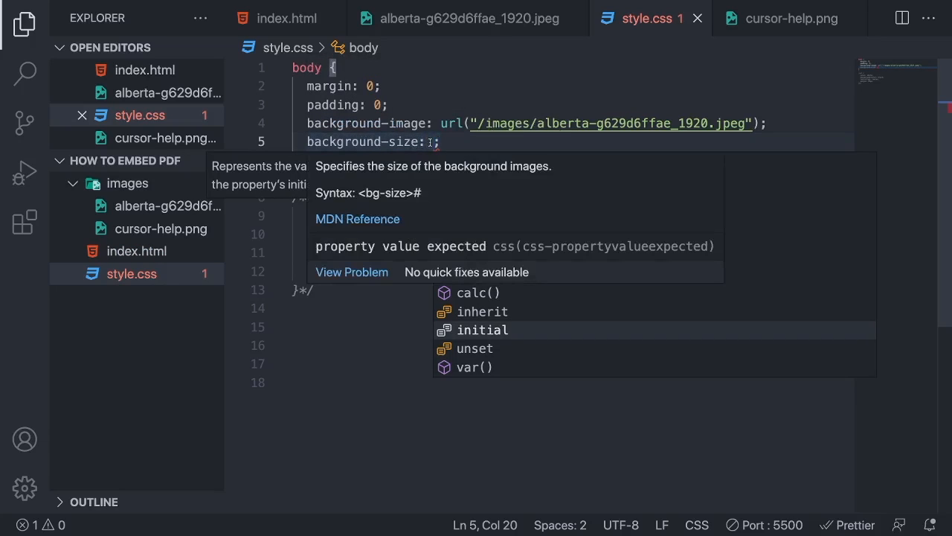
pyautogui.write('c')
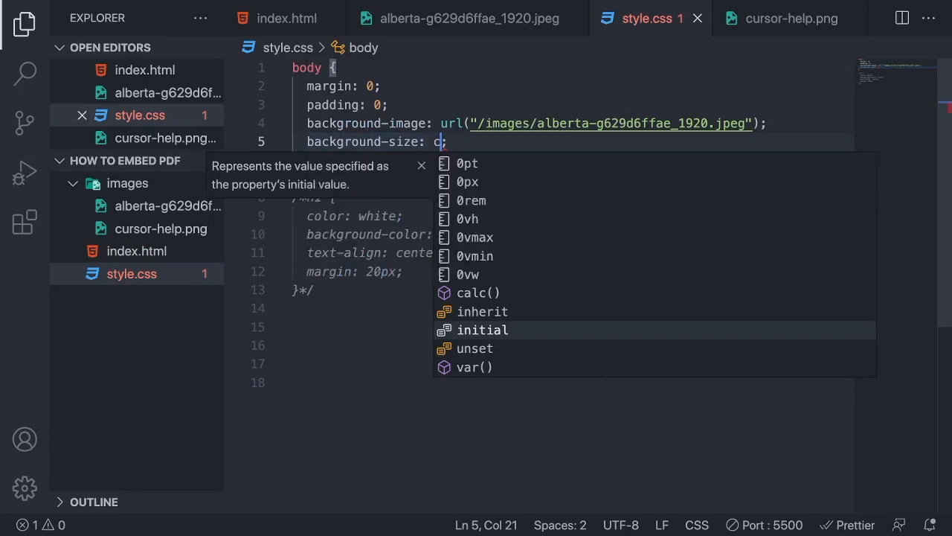
pyautogui.write('over')
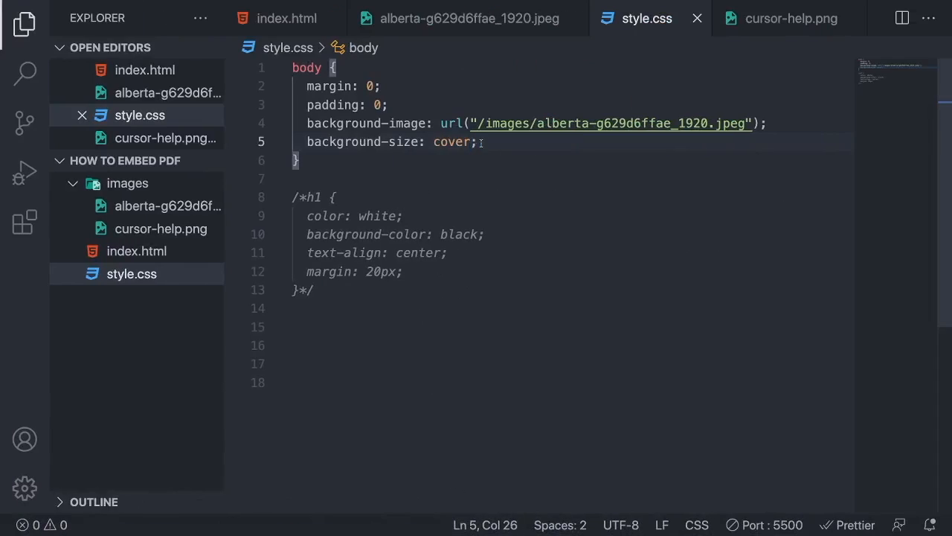
# Add background-repeat: no-repeat on a new line and save style.css
pyautogui.press('Enter')
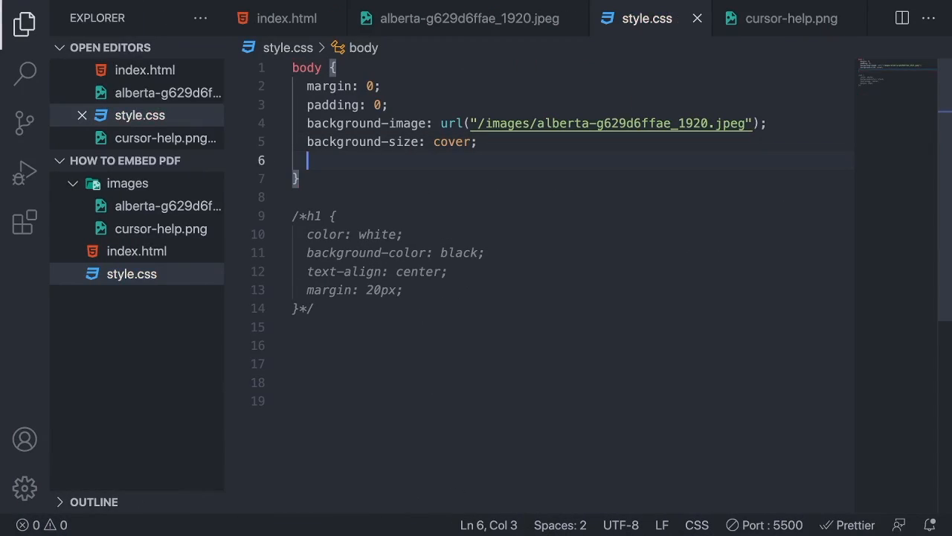
pyautogui.write('backg')
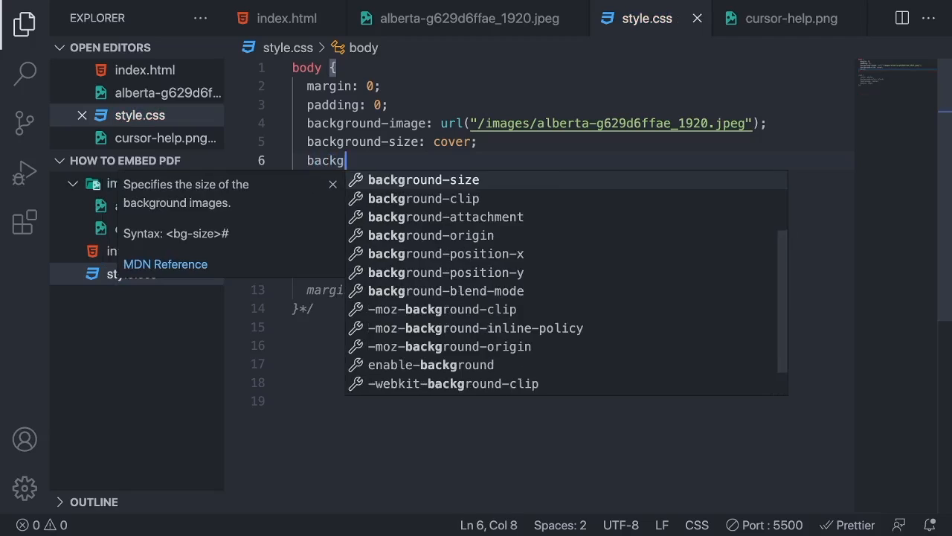
pyautogui.write('round-repeat: ;')
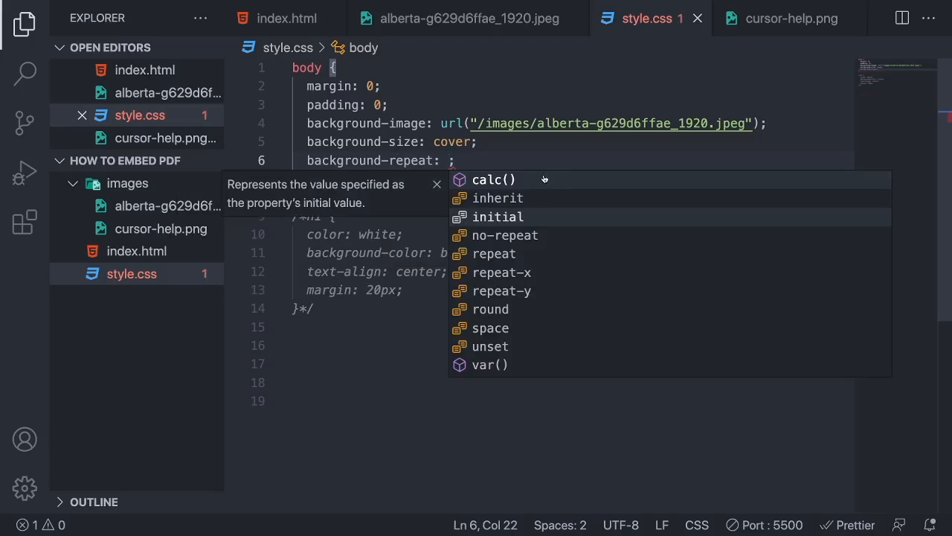
pyautogui.moveTo(503, 253)
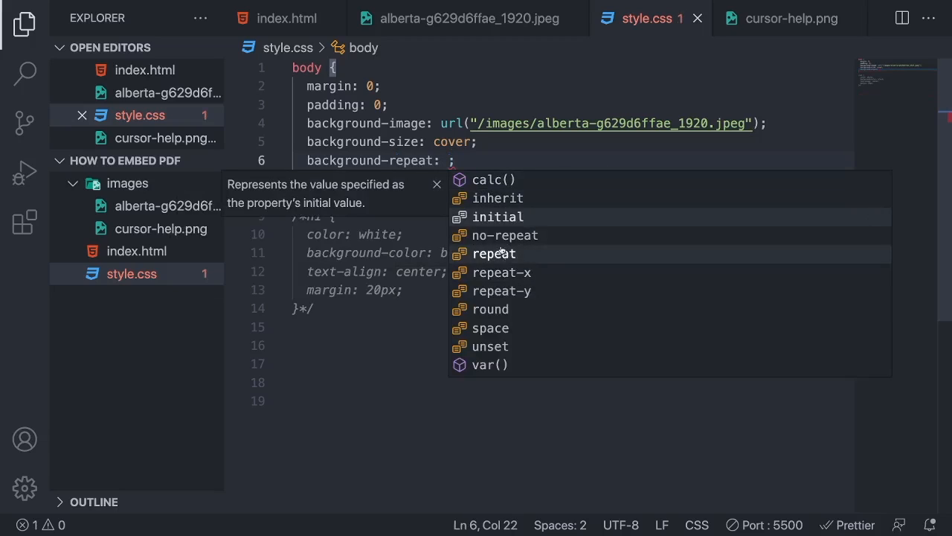
pyautogui.click(504, 235)
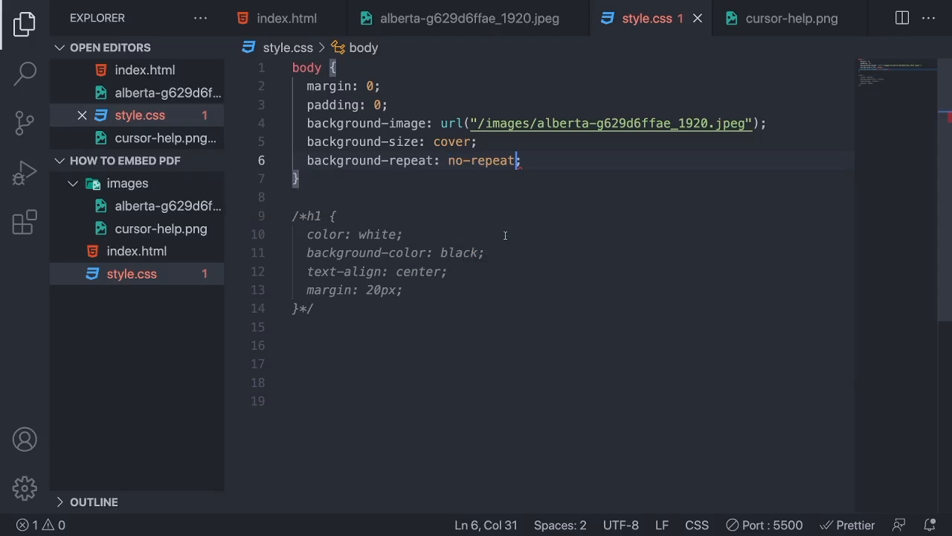
pyautogui.press('Ctrl+s')
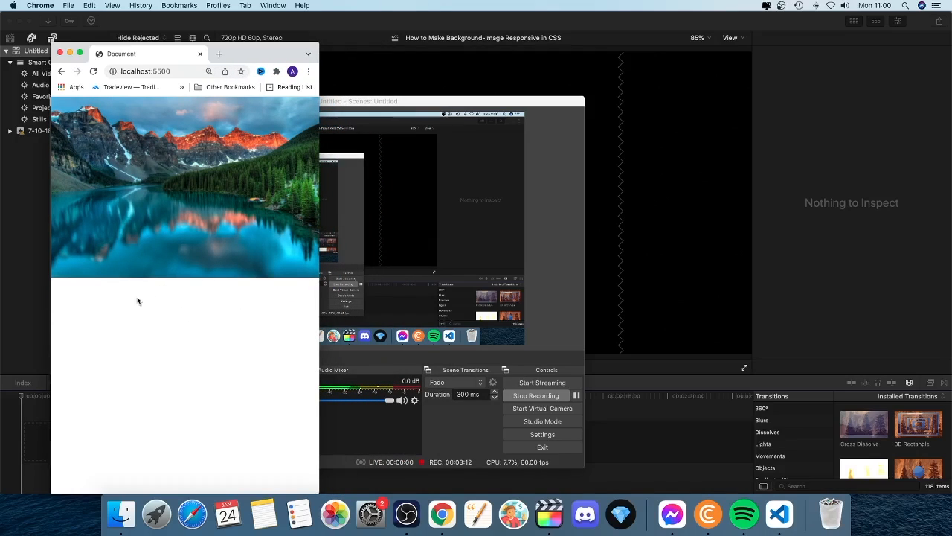
pyautogui.moveTo(191, 311)
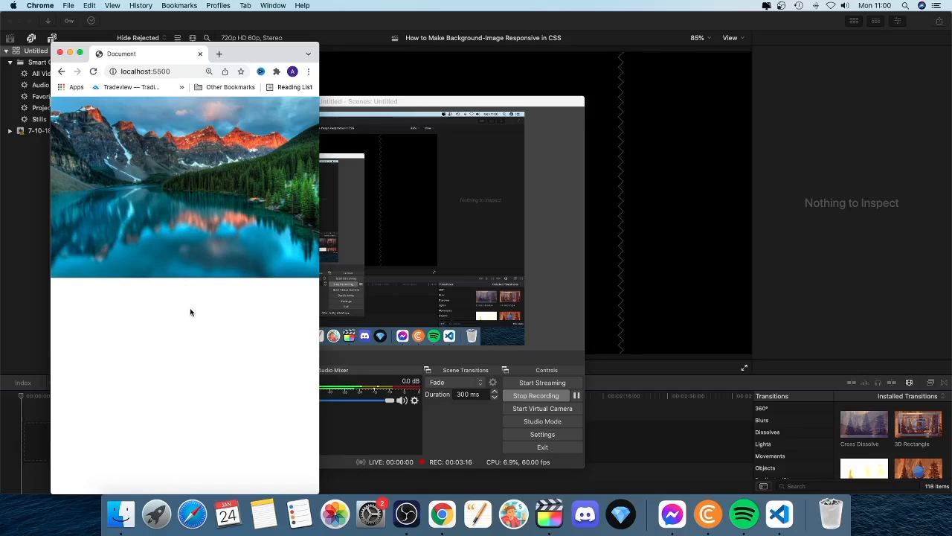
pyautogui.moveTo(179, 305)
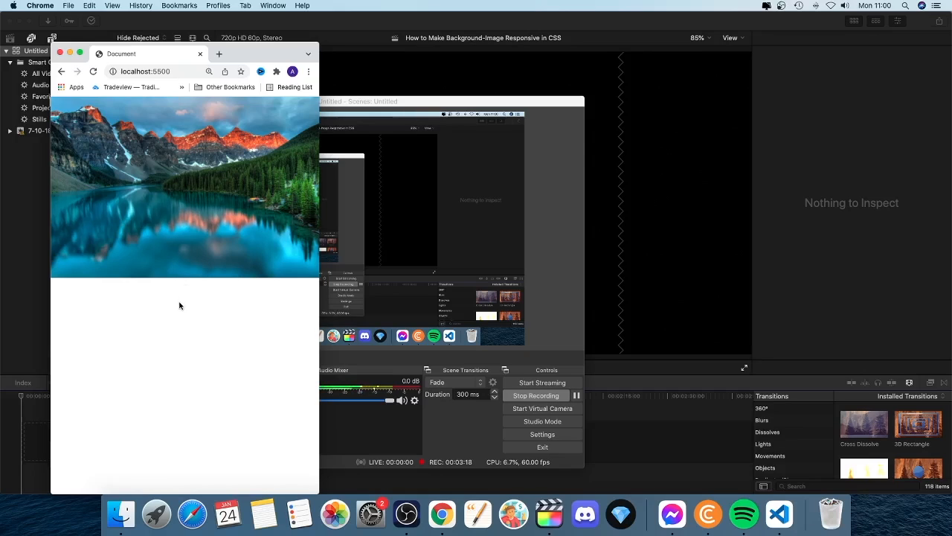
pyautogui.moveTo(279, 320)
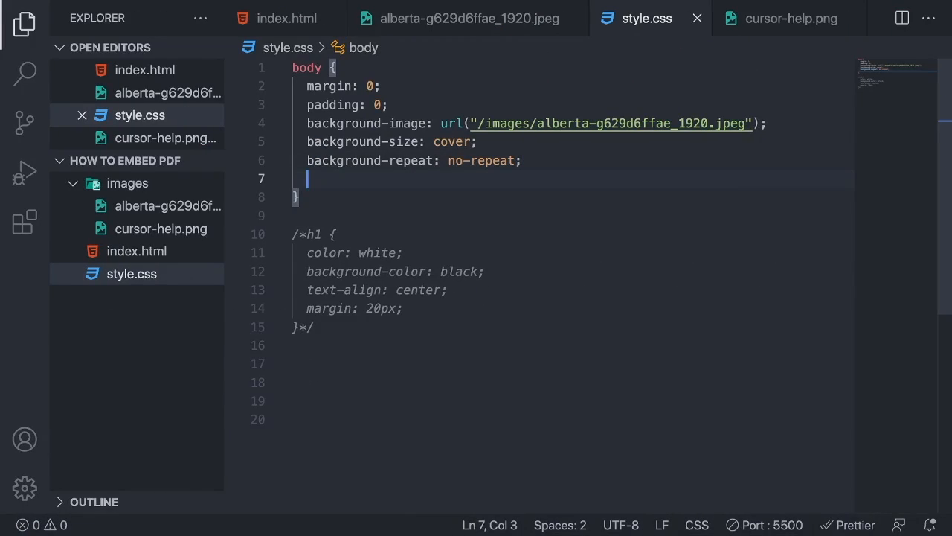
# Insert the background-attachment property from IntelliSense in the body rule
pyautogui.write('bac')
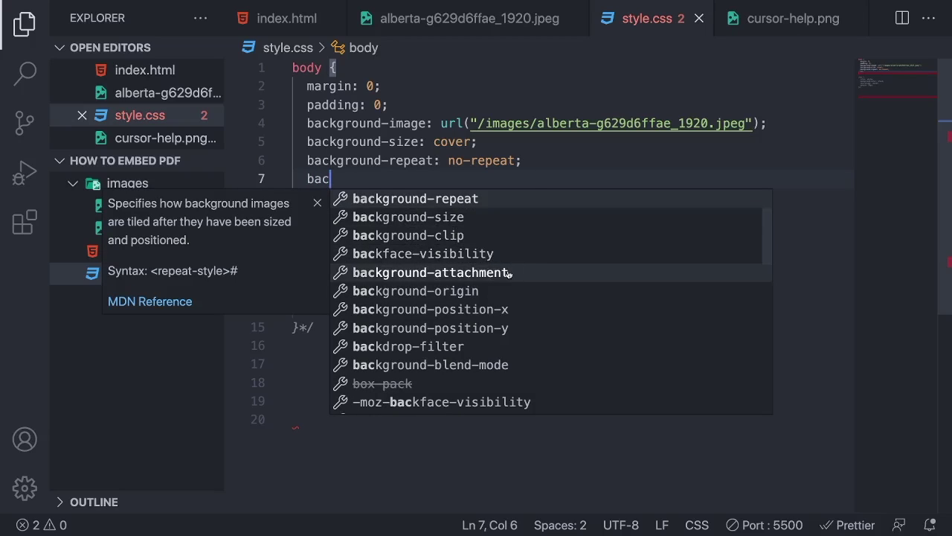
pyautogui.click(431, 272)
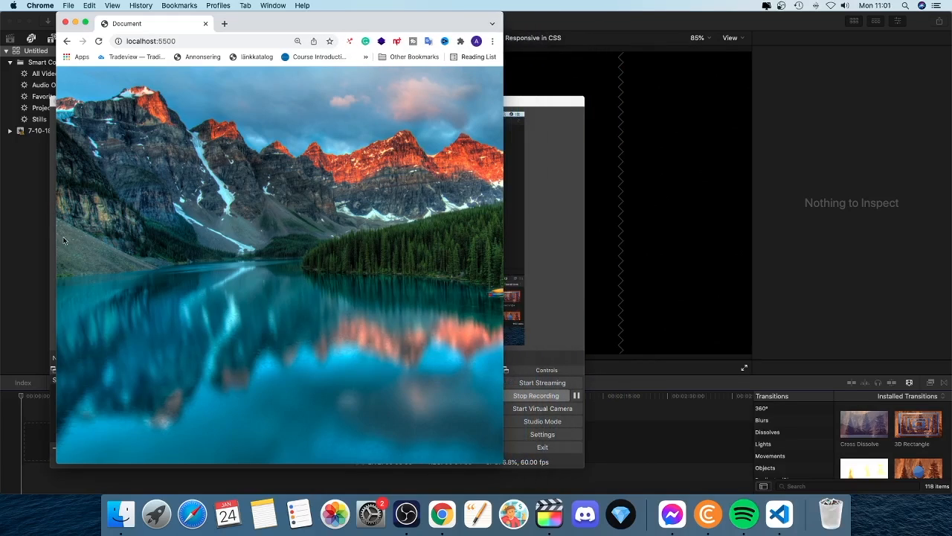
pyautogui.moveTo(503, 249)
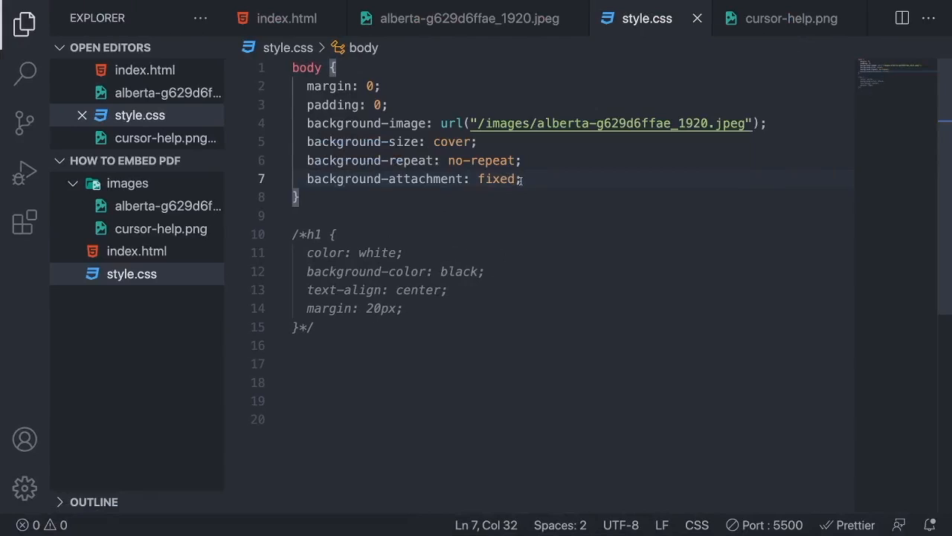
# Add background-position: center on a new line and save style.css
pyautogui.press('Enter')
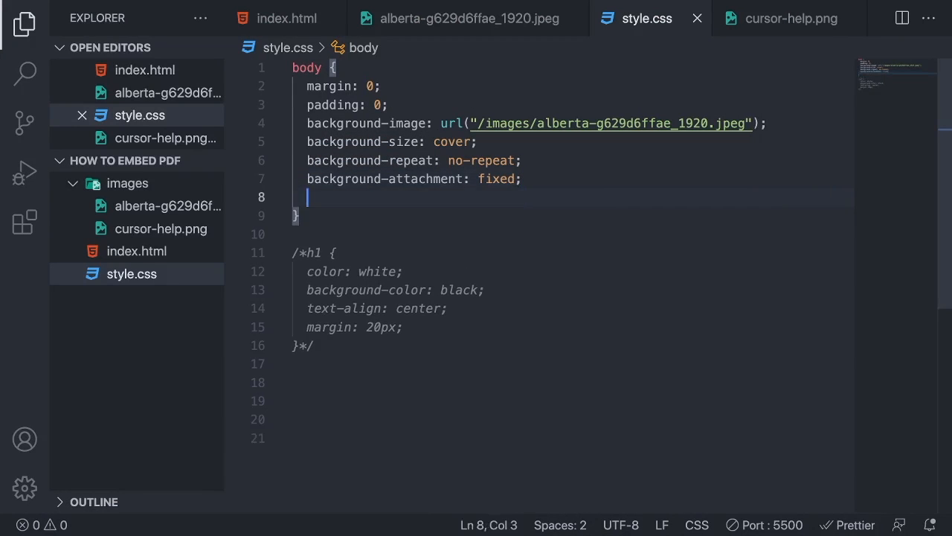
pyautogui.write('background-')
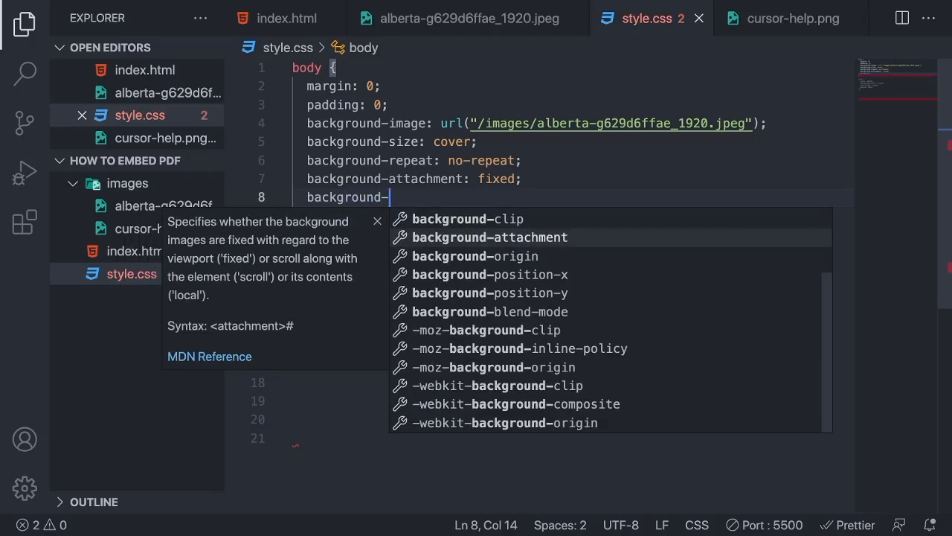
pyautogui.write('position: ;')
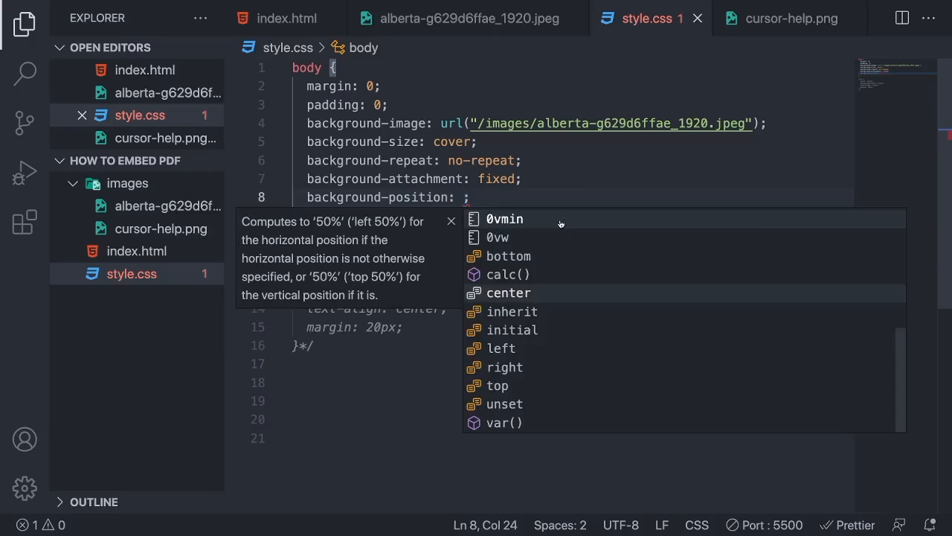
pyautogui.click(509, 292)
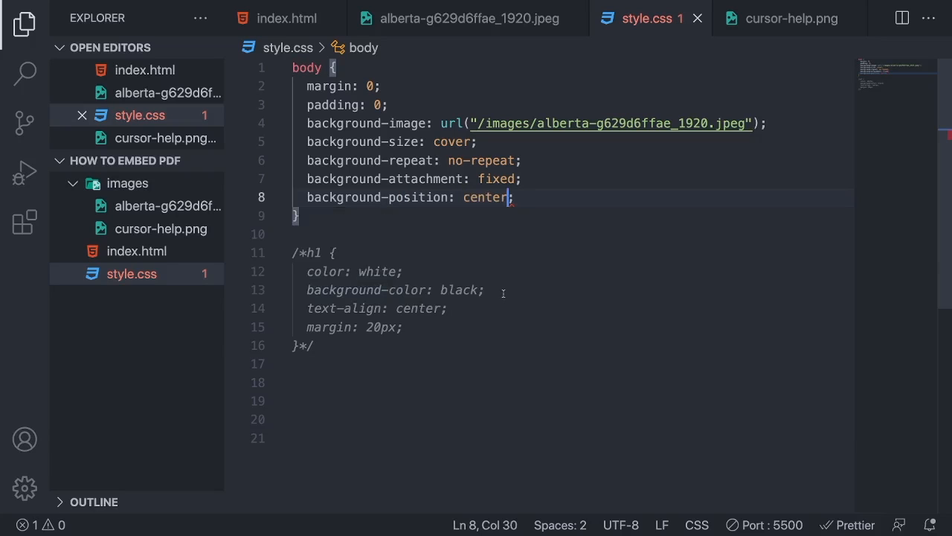
pyautogui.press('Ctrl+s')
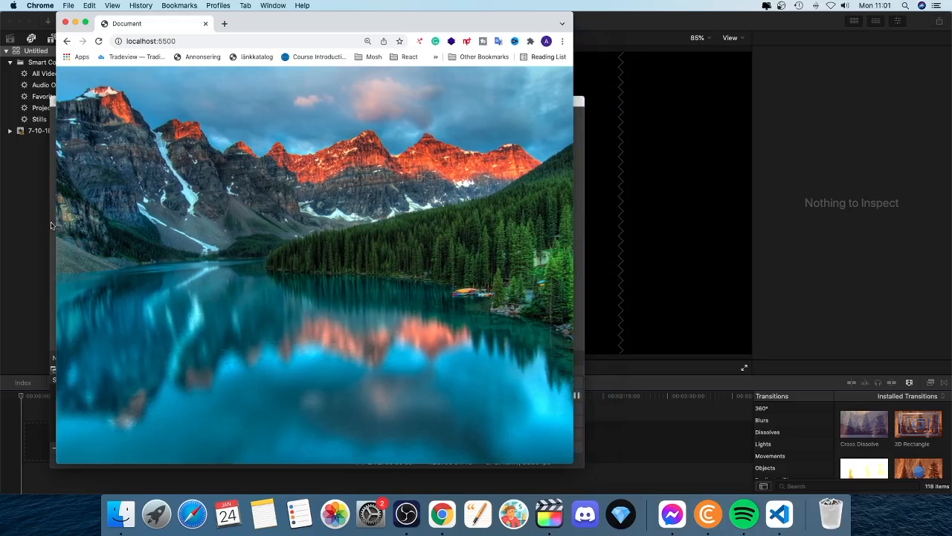
pyautogui.moveTo(506, 234)
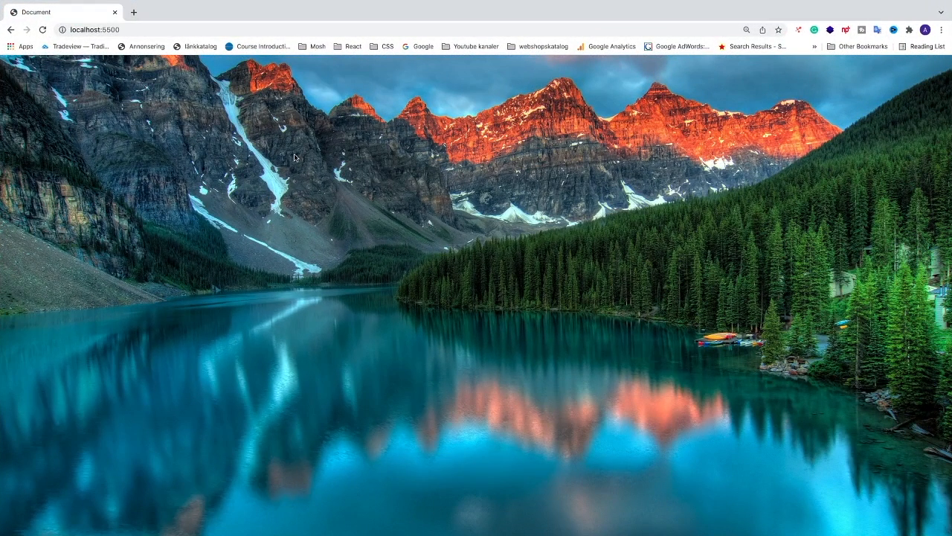
pyautogui.moveTo(393, 194)
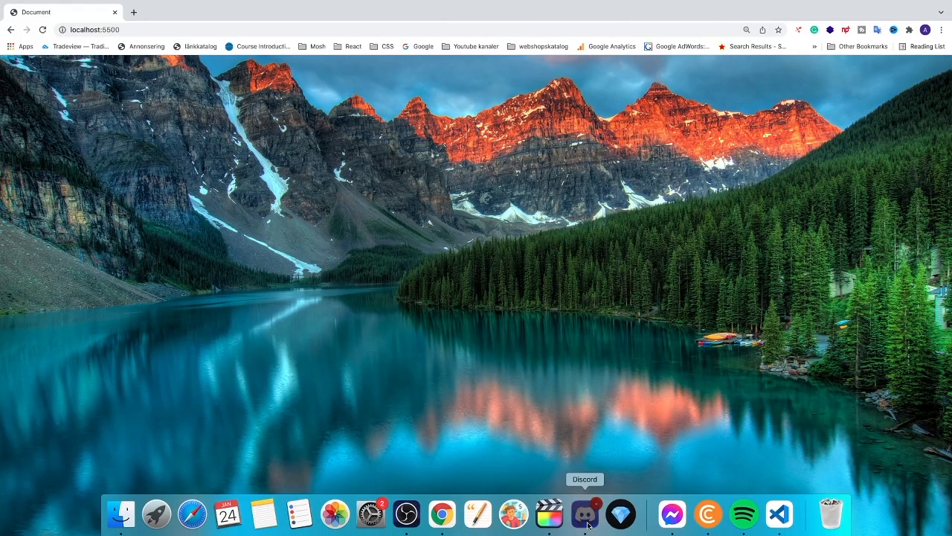
# Launch Discord from the macOS Dock
pyautogui.click(599, 513)
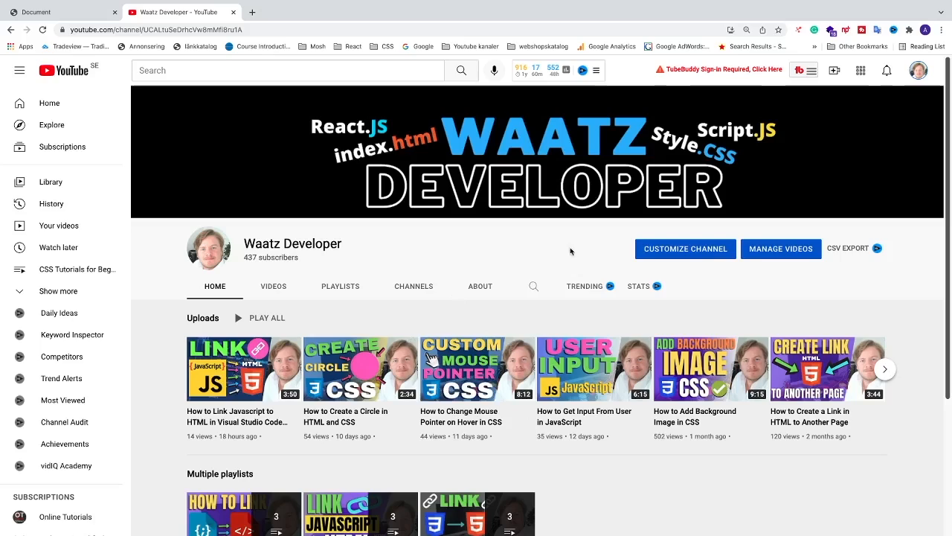
pyautogui.moveTo(527, 259)
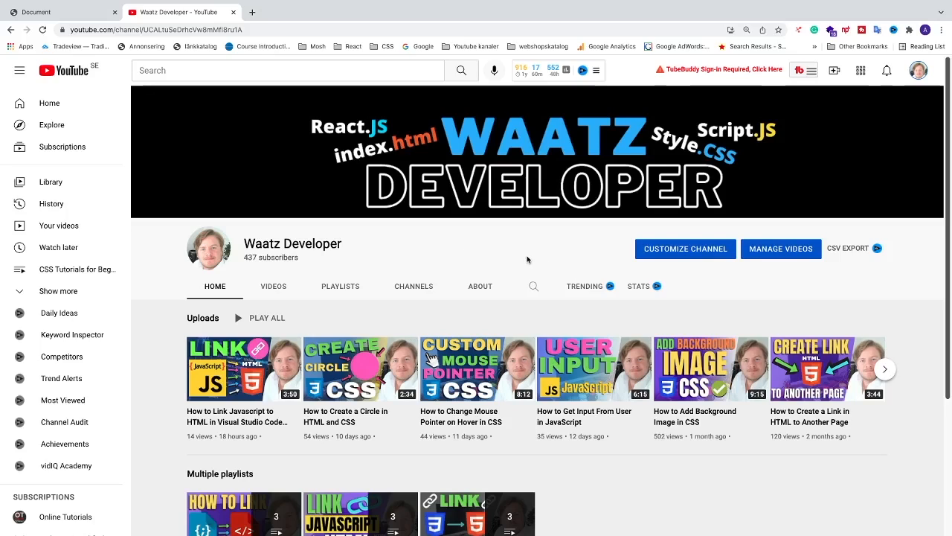